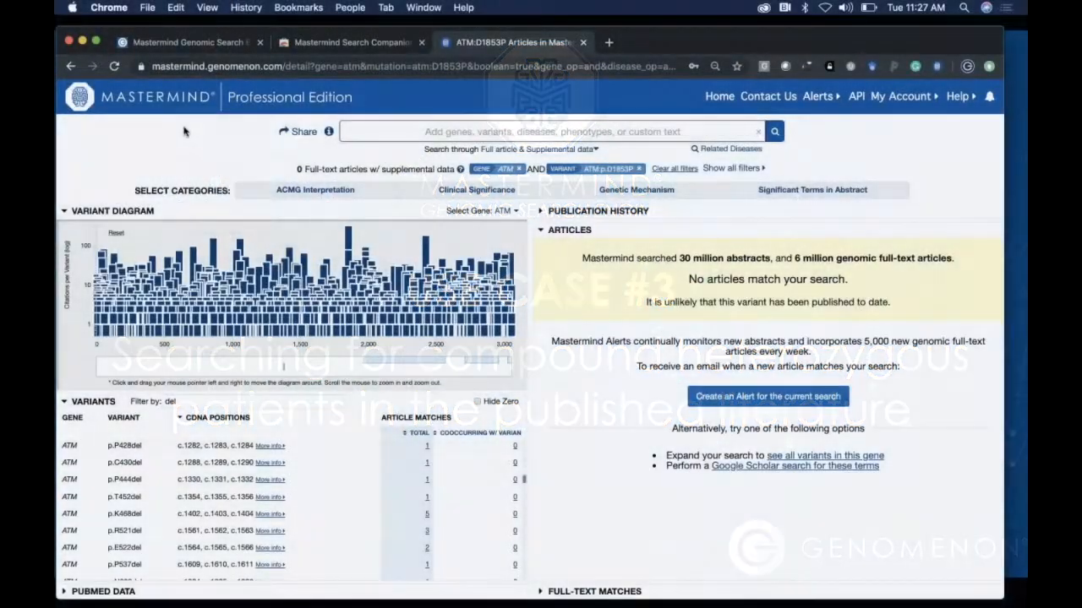
- Leave the empty ATM p.D1853P results for the Mastermind home search page using the logo
click(114, 66)
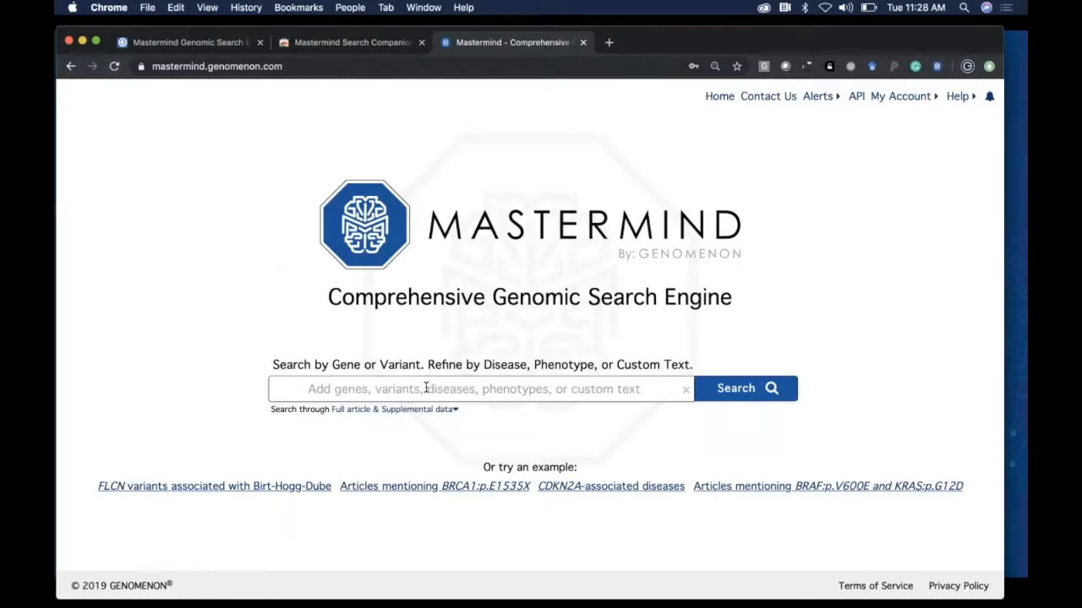
- Enter gene MUTYH and variants MUTYH:Y165C and MUTYH:G382D from the search suggestions
text(mutyh)
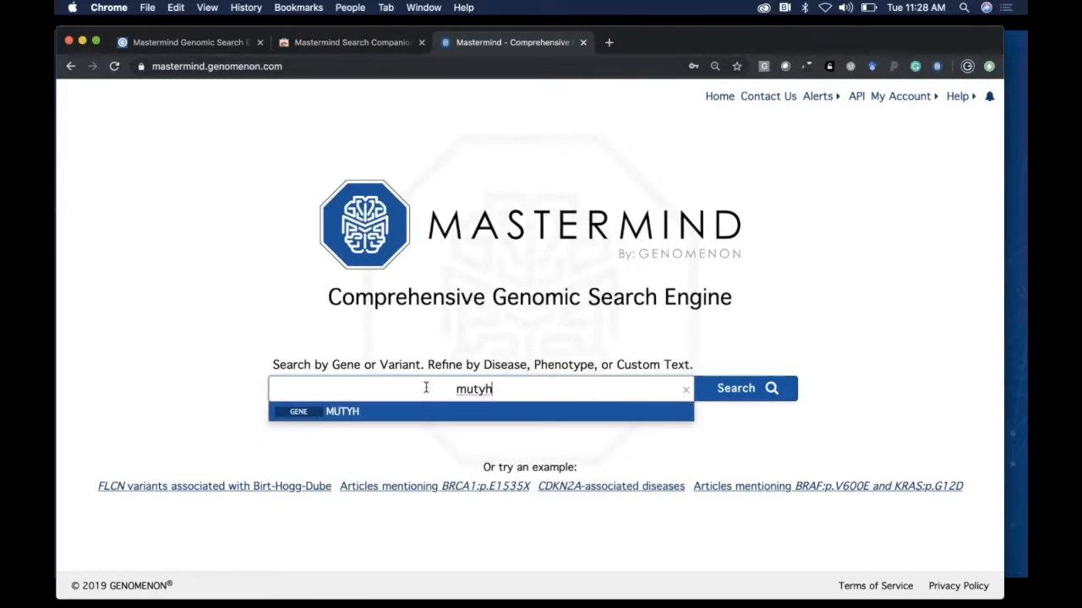
click(342, 411)
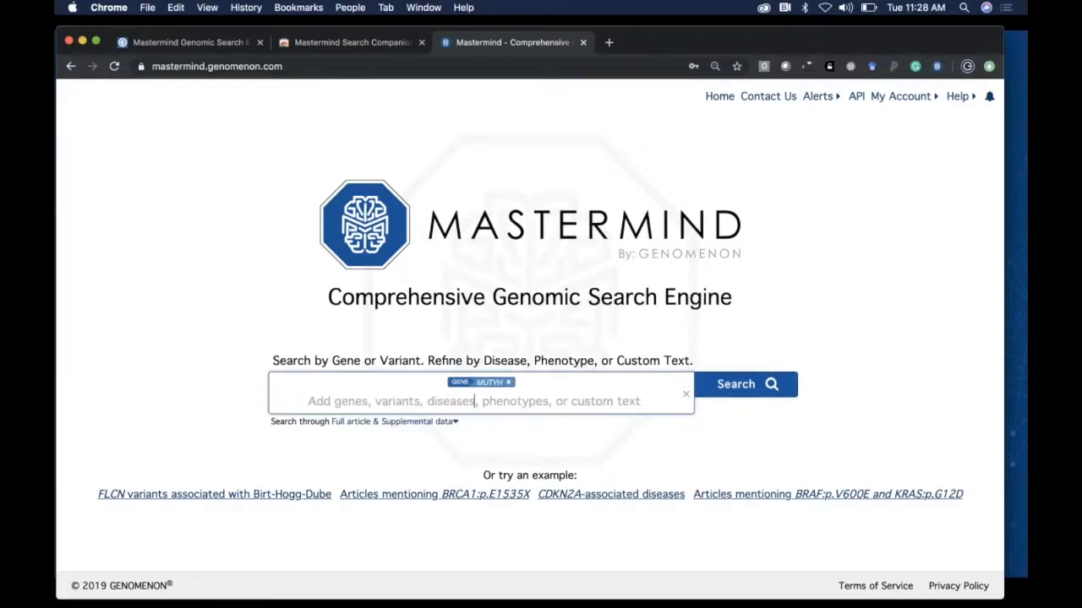
text(y165c)
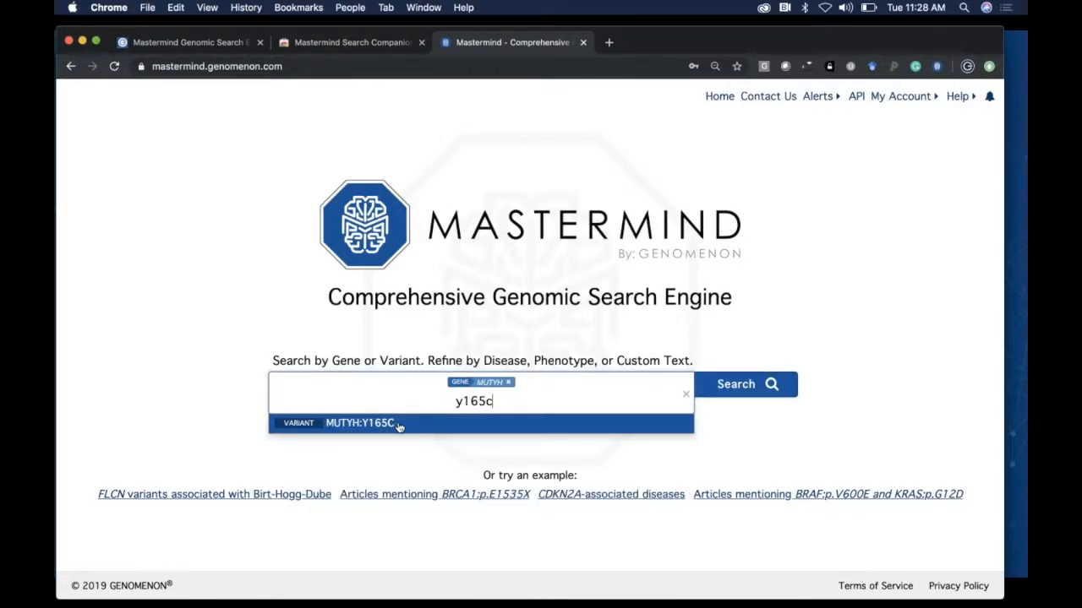
click(359, 423)
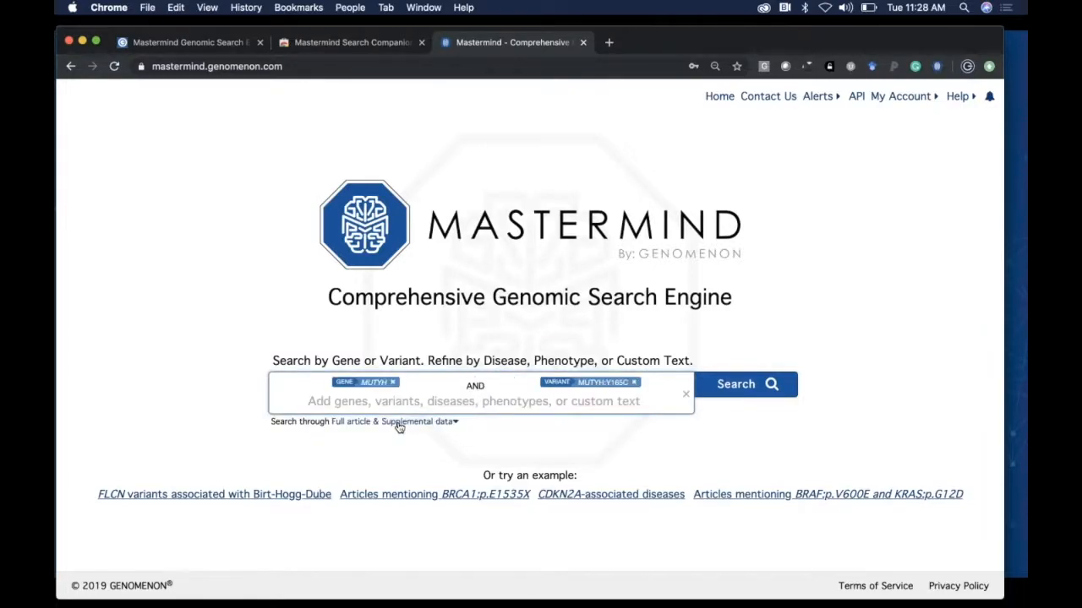
text(g382d)
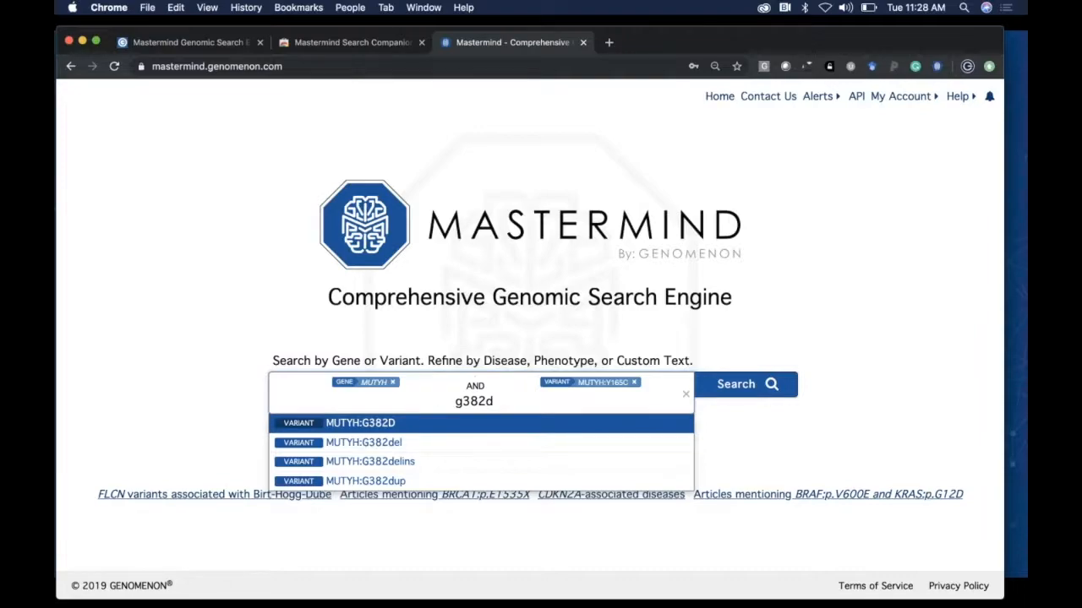
click(360, 423)
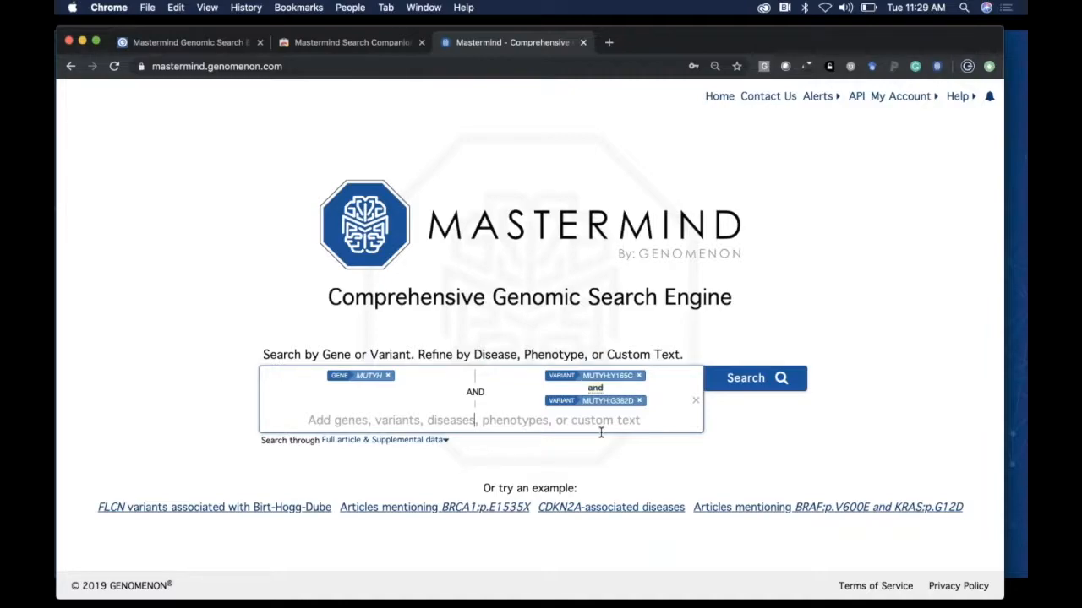
- Run the MUTYH Y165C and G382D query, returning 292 full-text articles
click(754, 377)
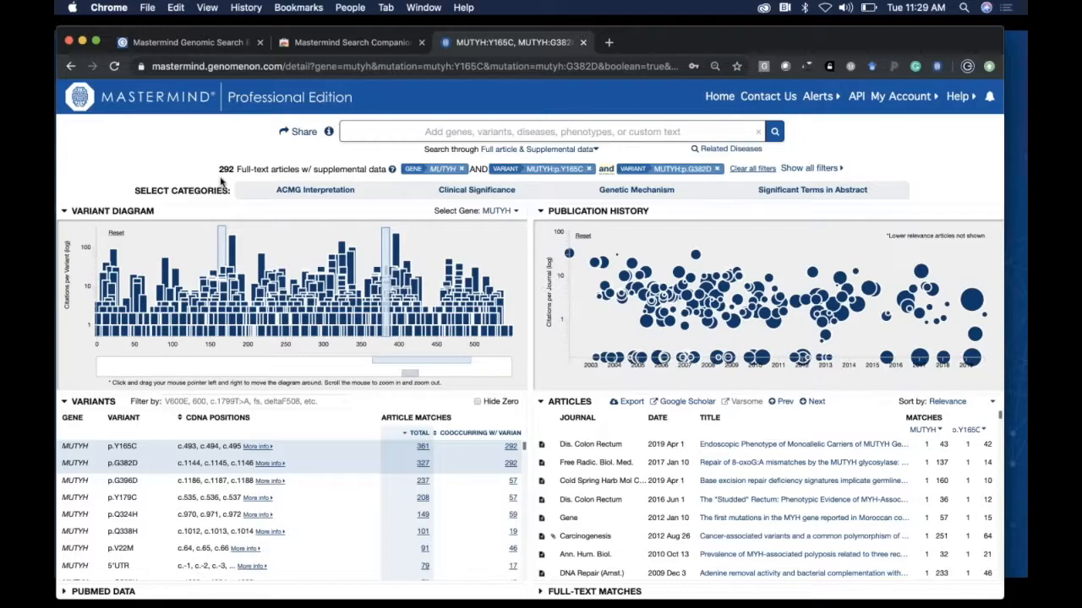
mouse_move(202, 195)
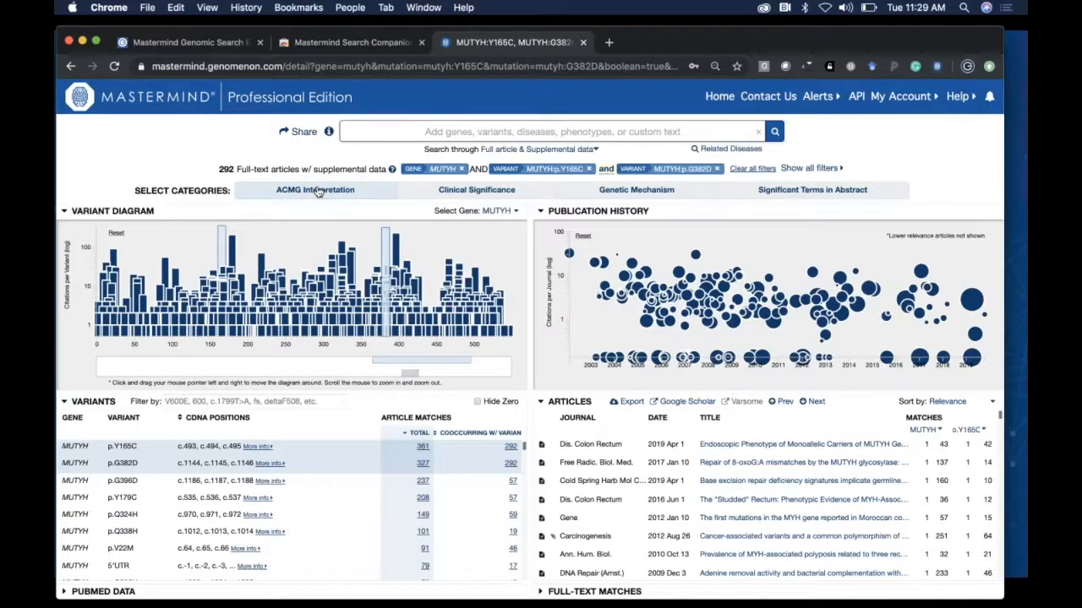
- Apply the compound heterozygote/heterozygous keywords from ACMG Pedigrees and case studies, leaving 91 articles
click(316, 189)
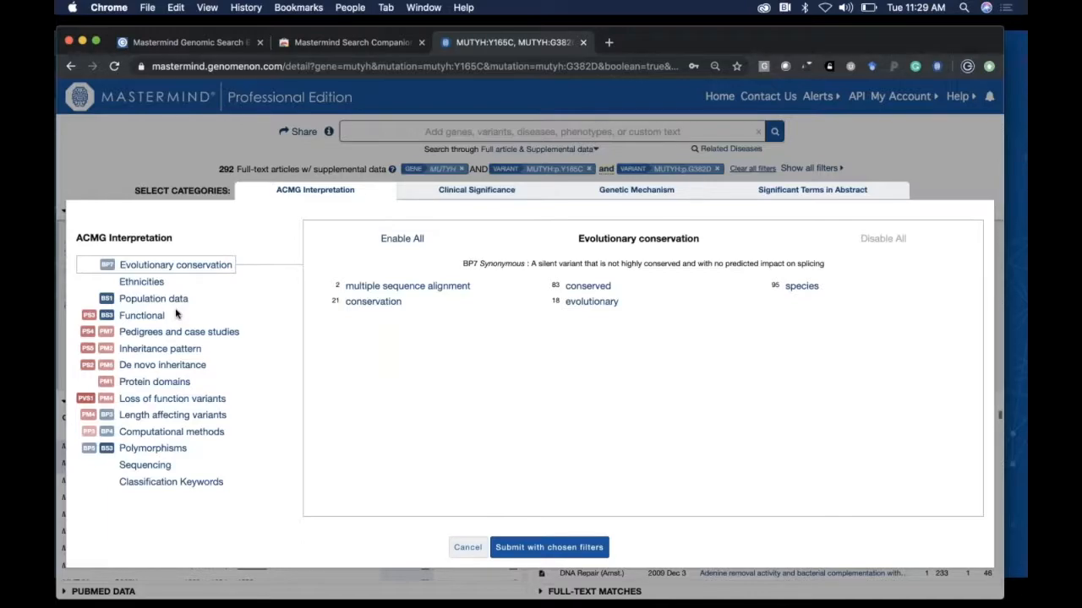
mouse_move(160, 330)
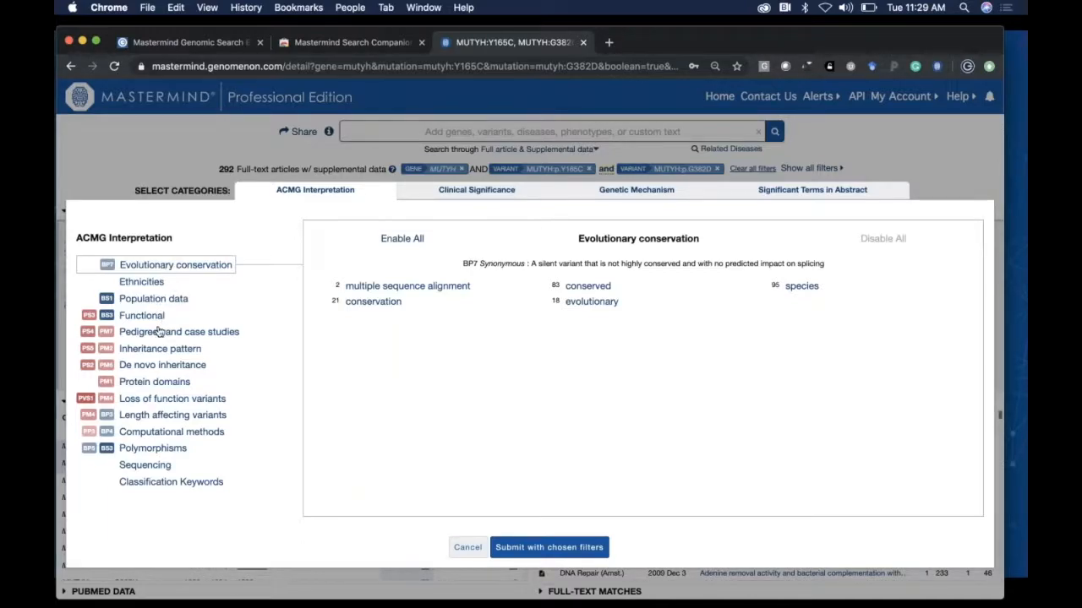
mouse_move(162, 337)
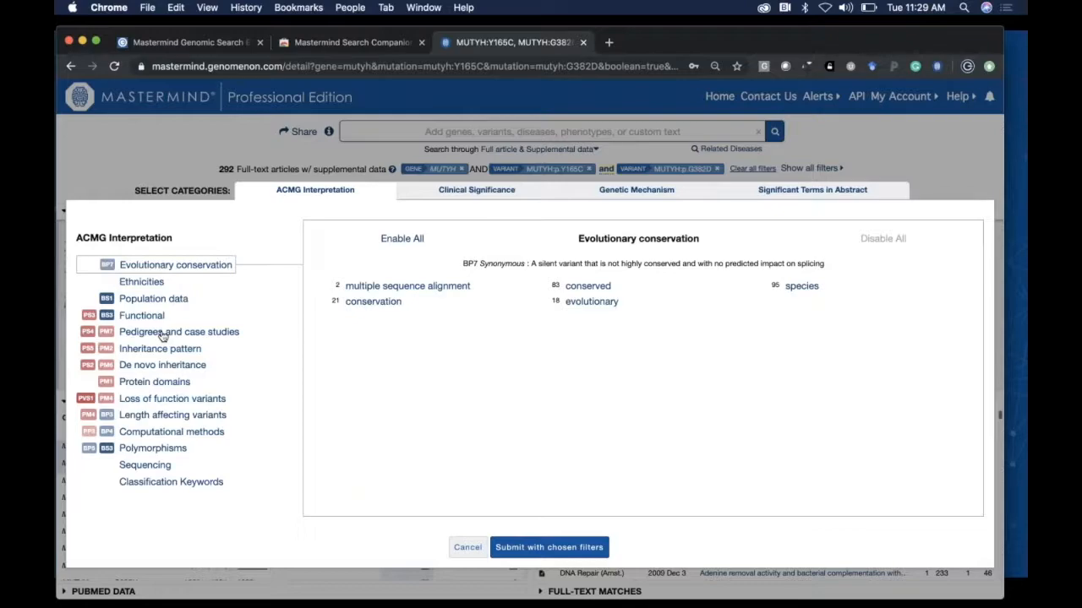
click(180, 332)
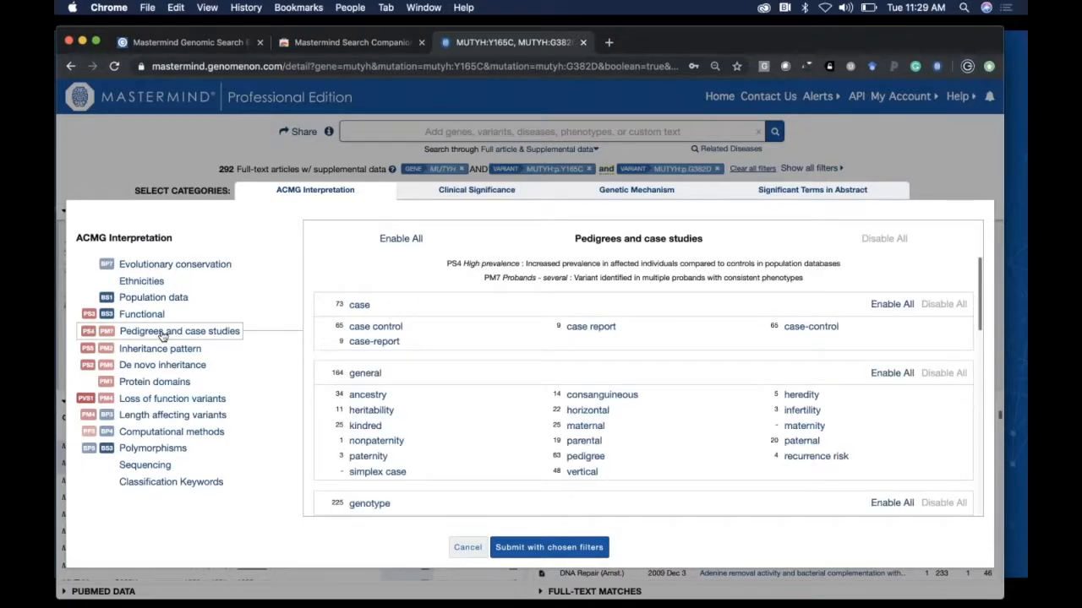
scroll(down, 3)
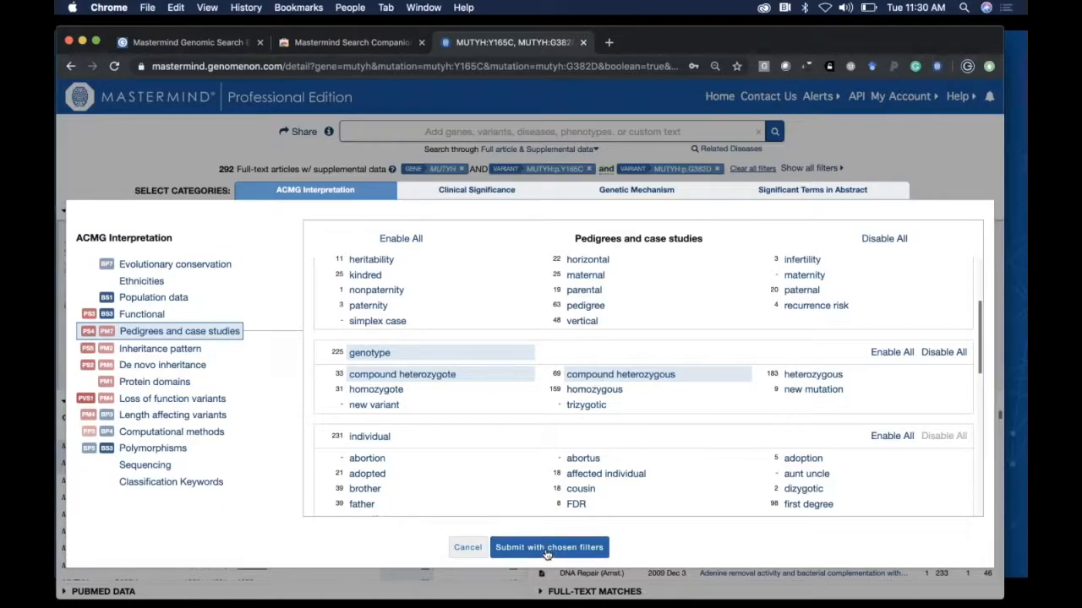
click(548, 547)
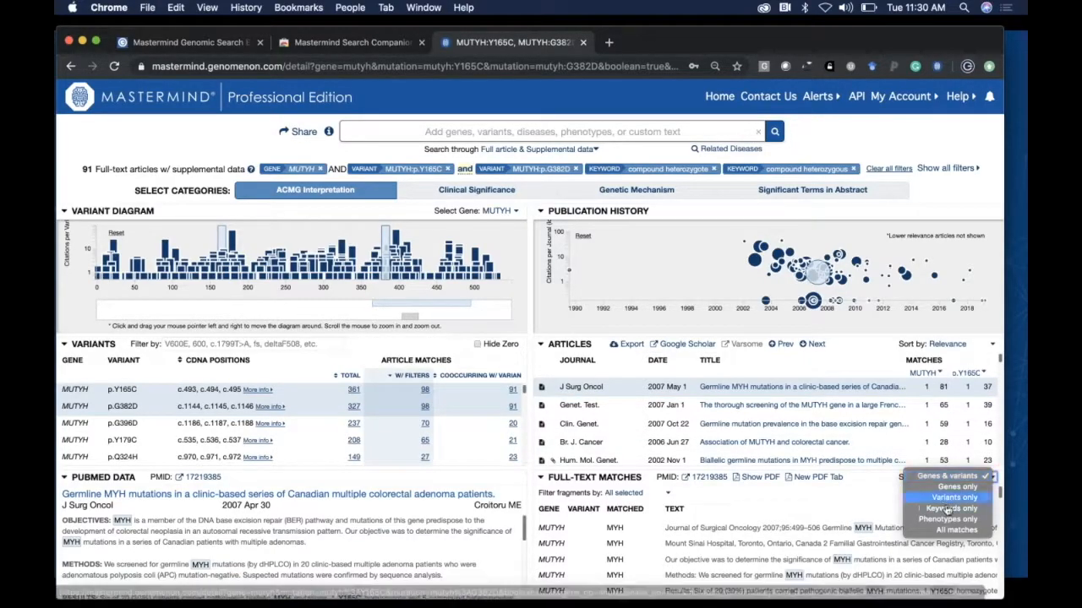
- Show only keyword matches in excerpts and switch article match counts to p.G382D
click(957, 508)
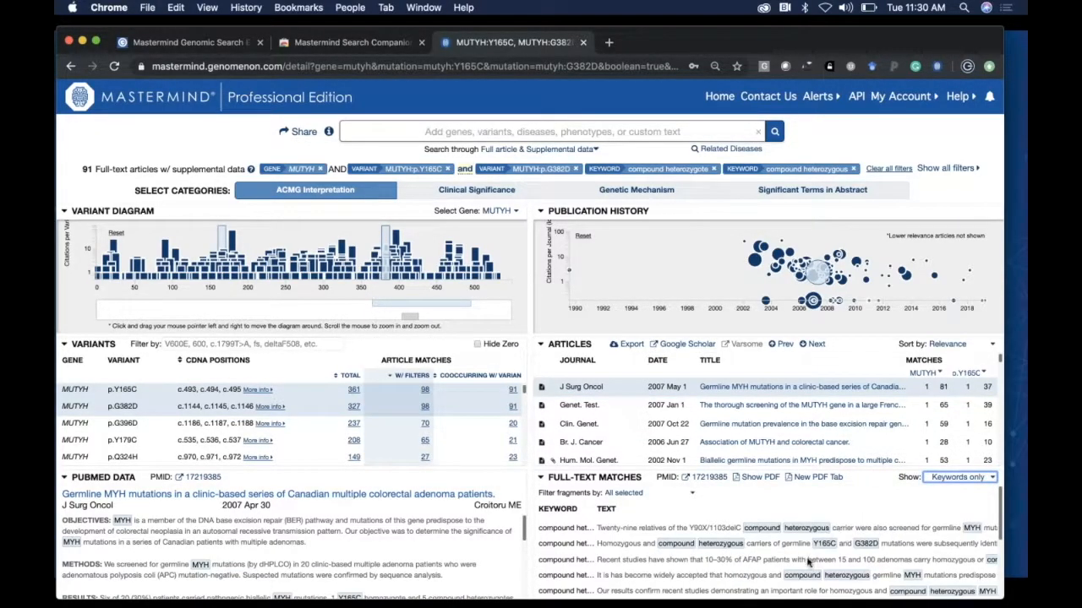
mouse_move(710, 553)
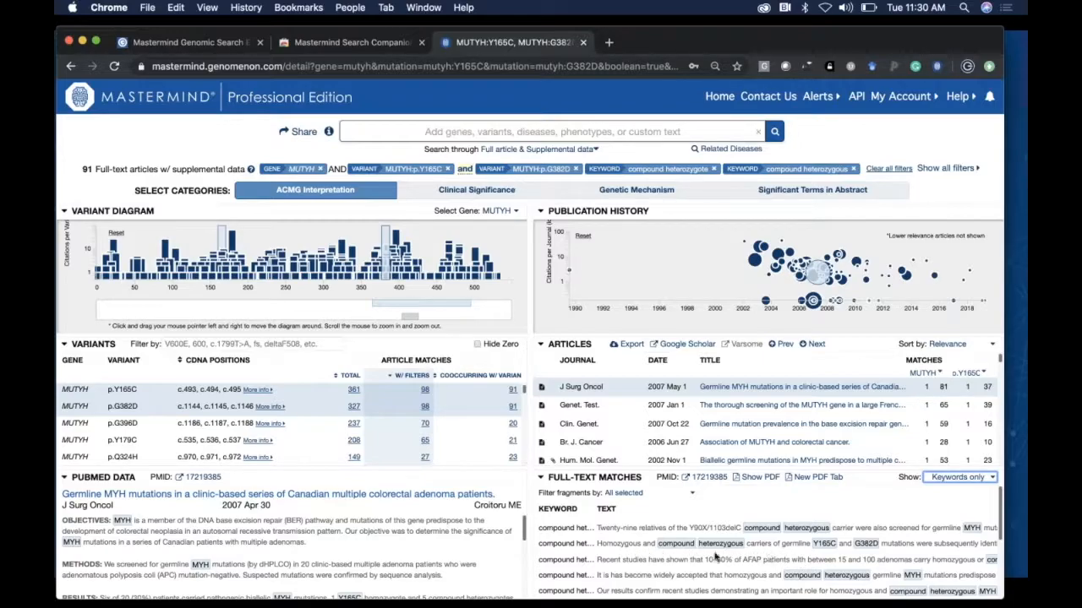
mouse_move(835, 555)
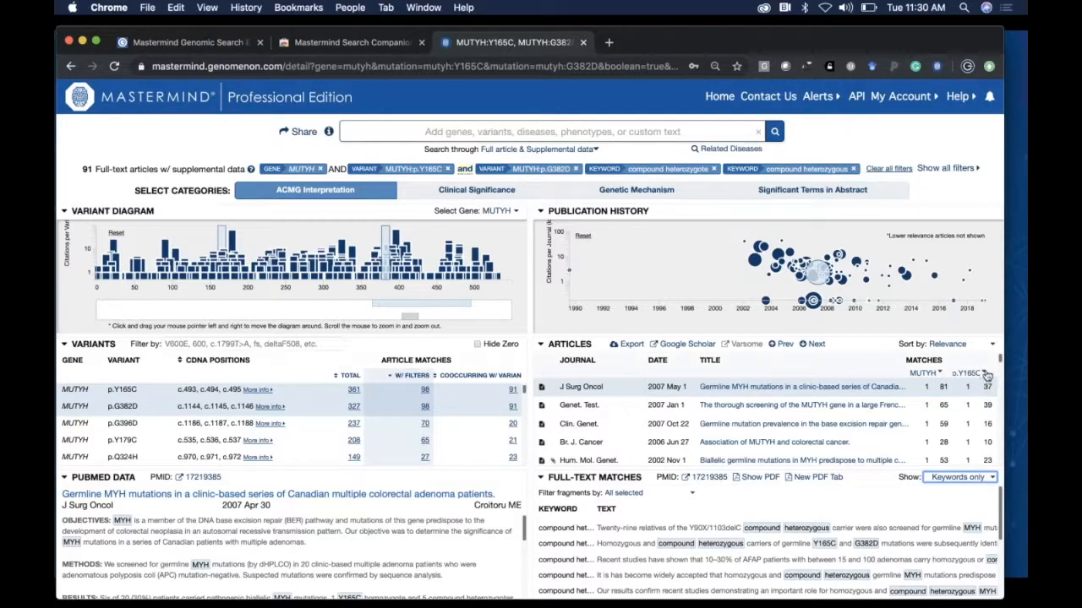
click(959, 372)
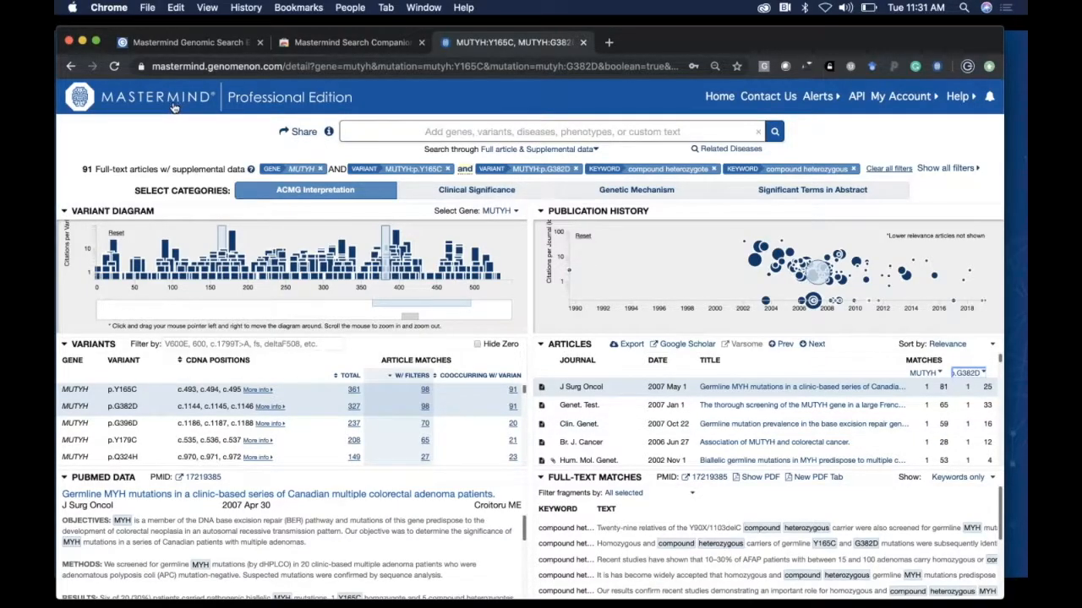
- Start a new search for gene KRAS with variants KRAS:G12D or KRAS:G13D
click(71, 66)
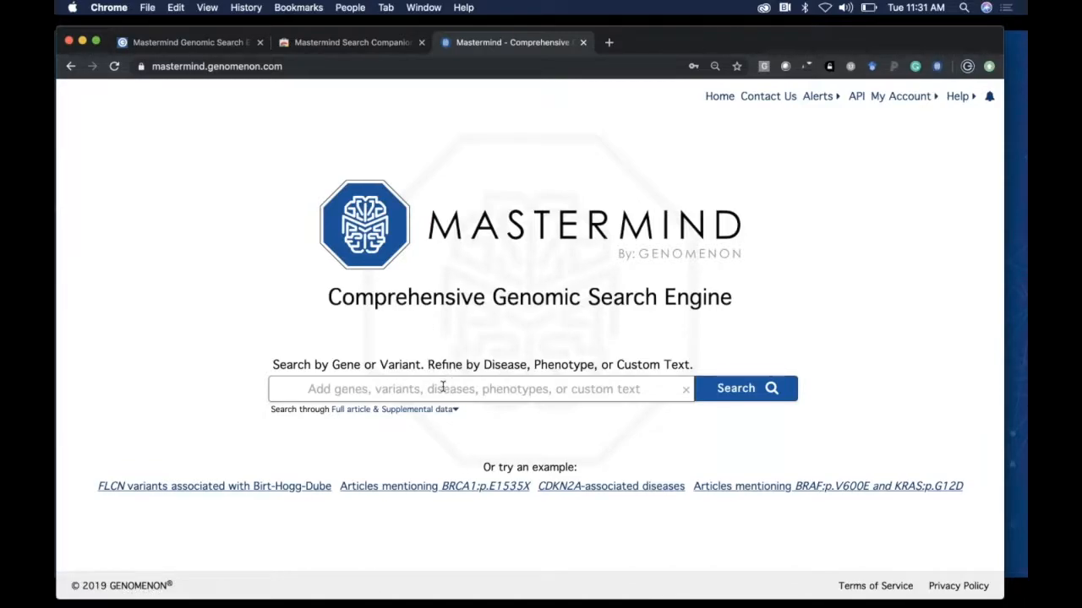
text(kras)
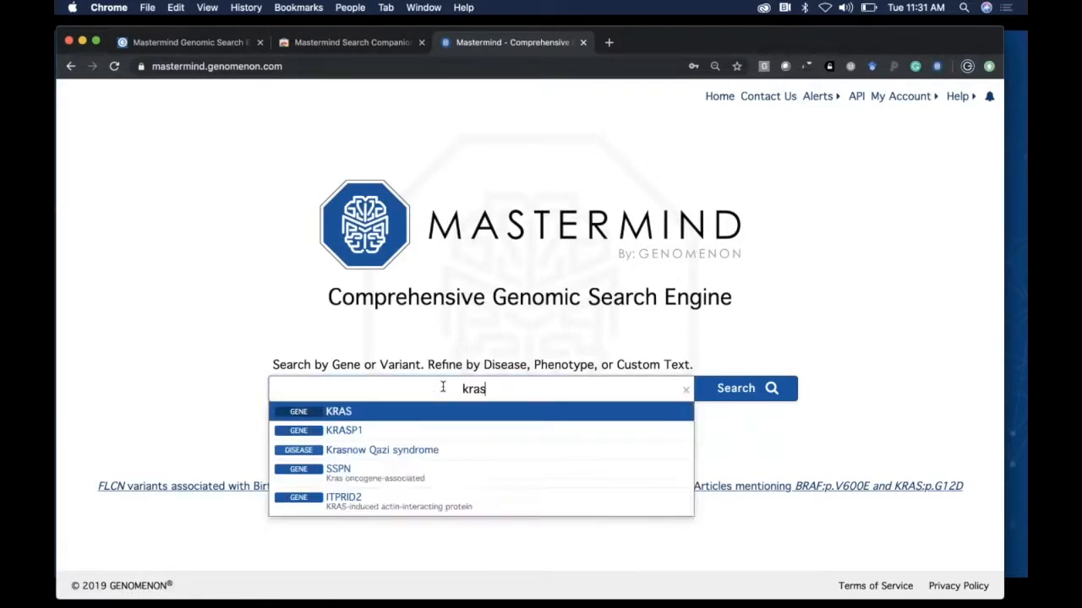
click(338, 411)
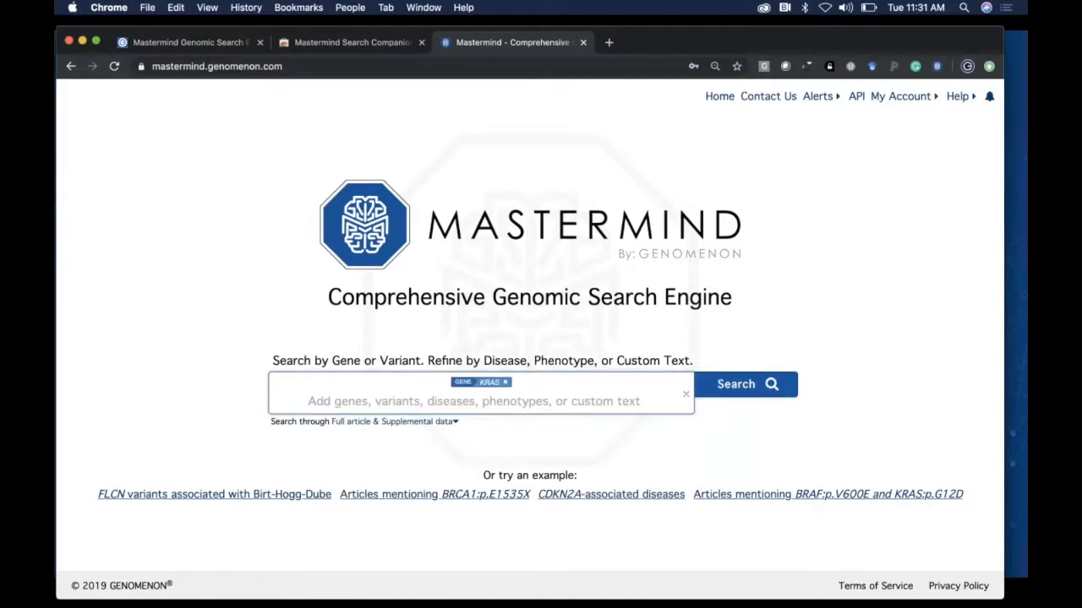
text(g12d)
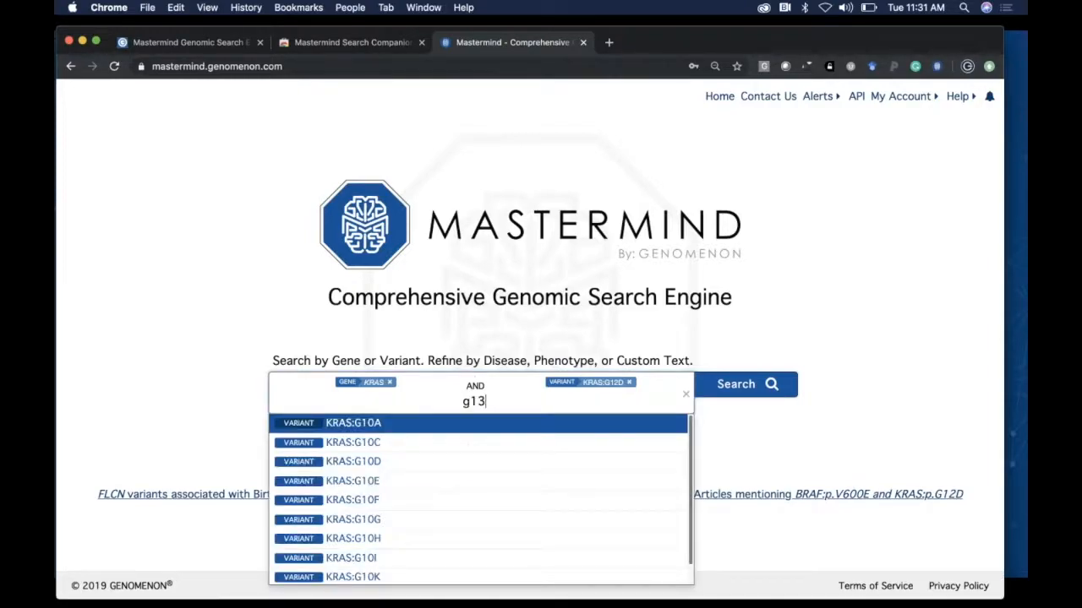
text(d)
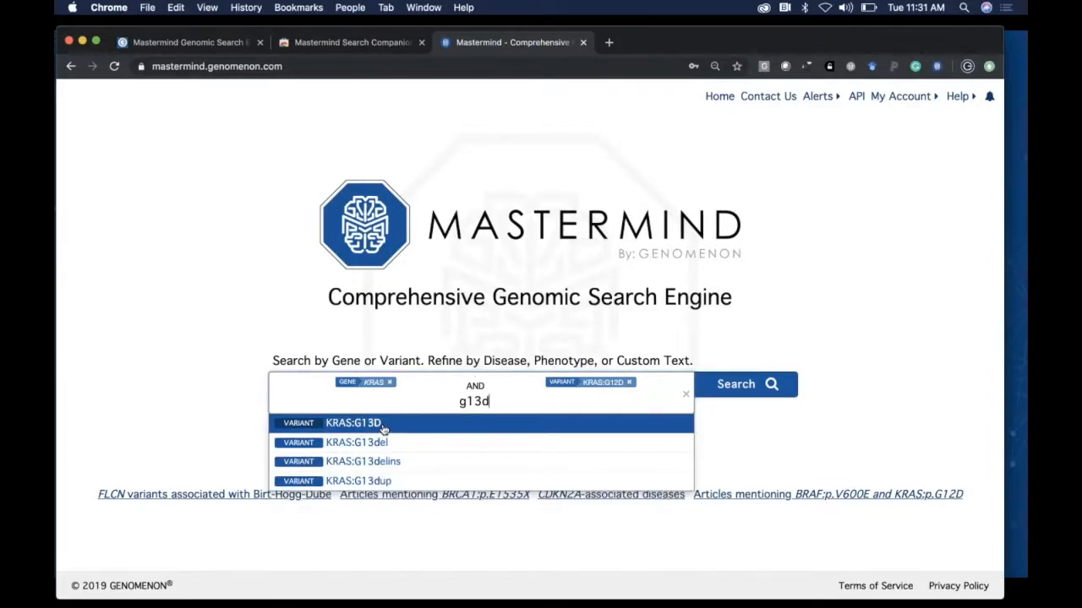
click(354, 423)
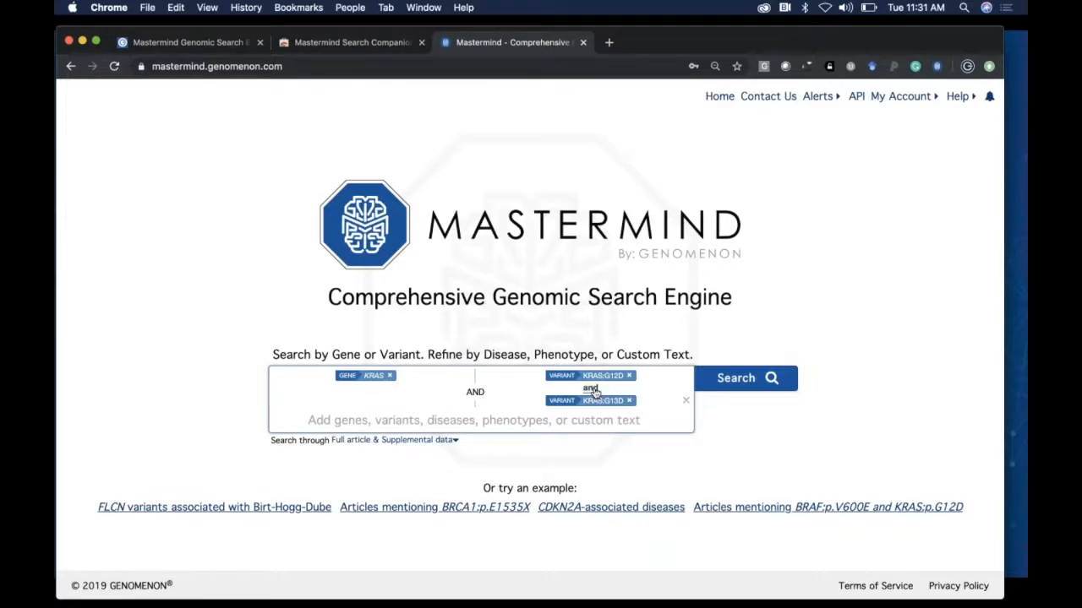
click(592, 389)
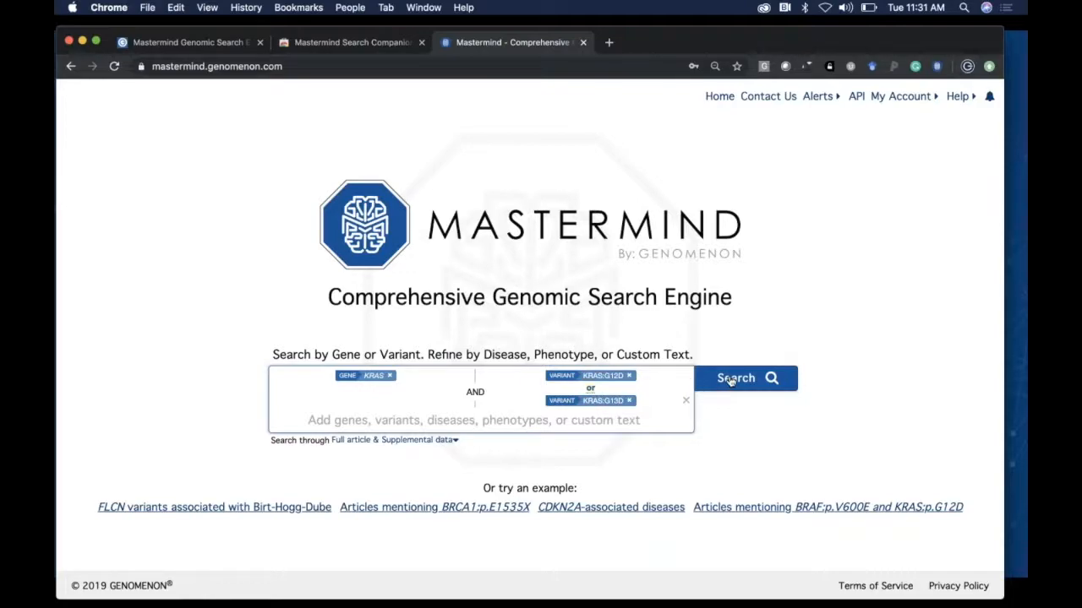
- Run the KRAS G12D-or-G13D query, returning about 6.0k full-text articles
click(734, 378)
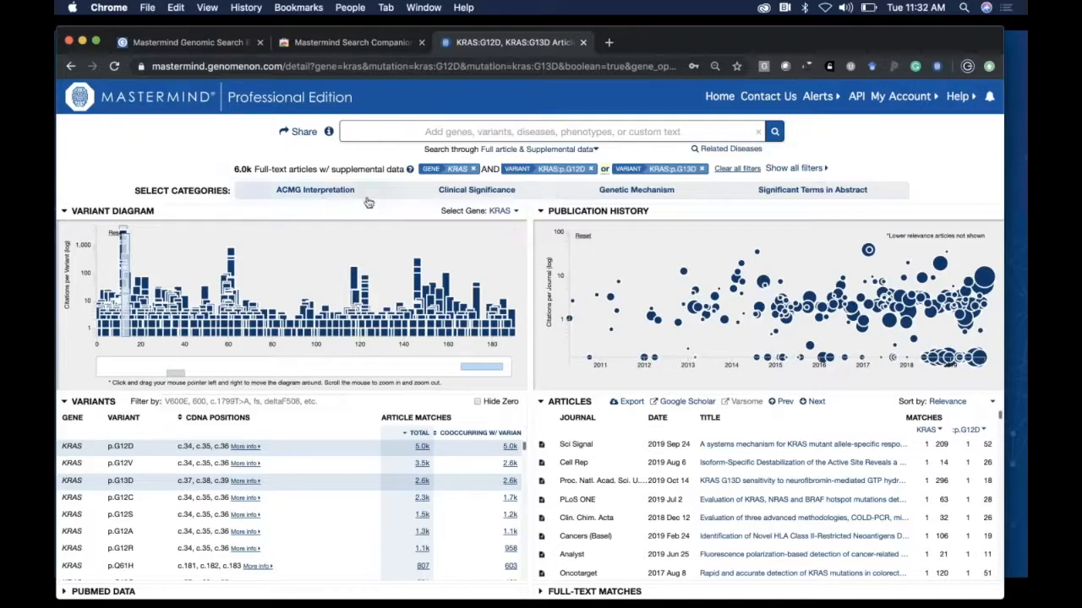
mouse_move(494, 189)
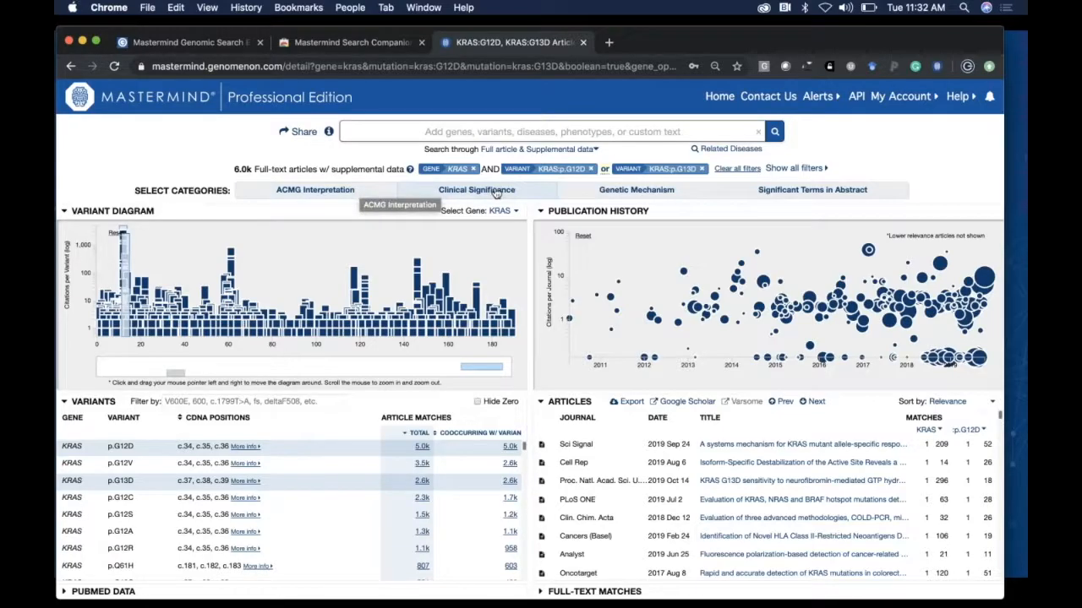
- Browse the Clinical Significance keywords, then the Genetic Mechanism keywords, without applying filters
click(476, 189)
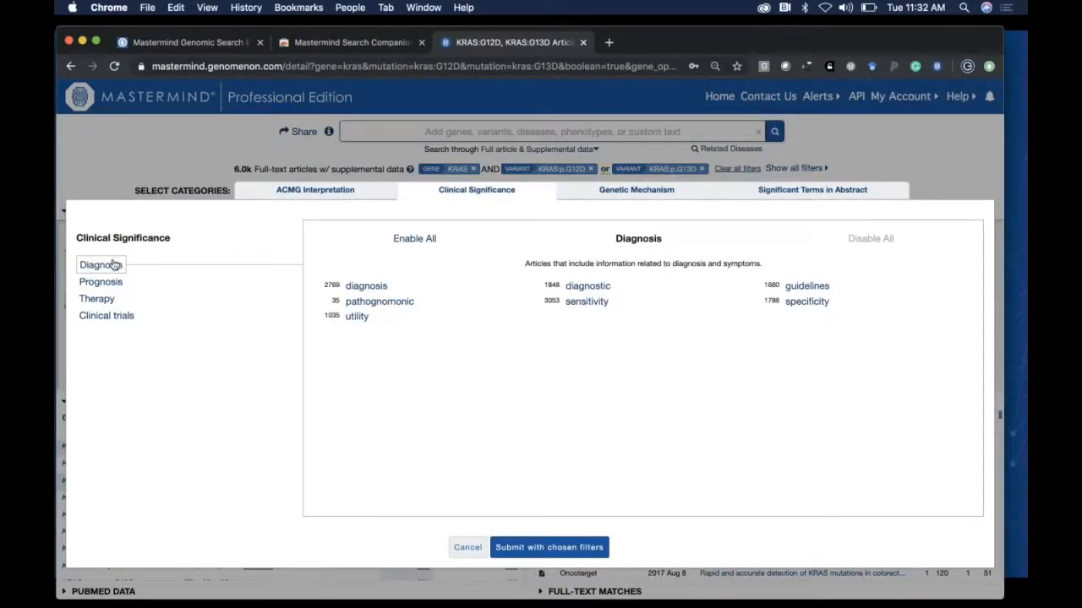
mouse_move(115, 307)
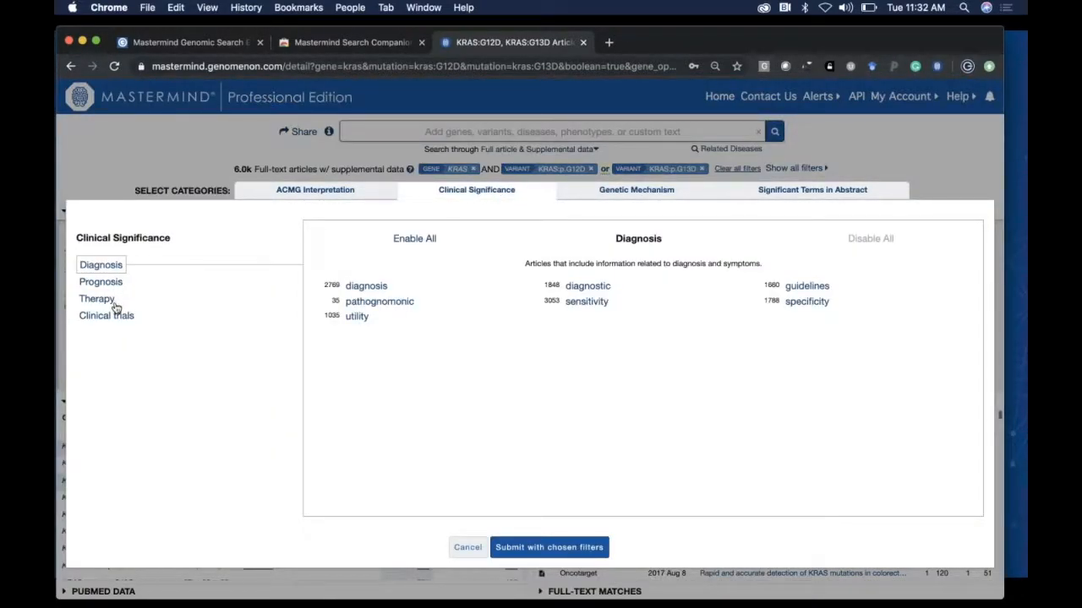
mouse_move(446, 266)
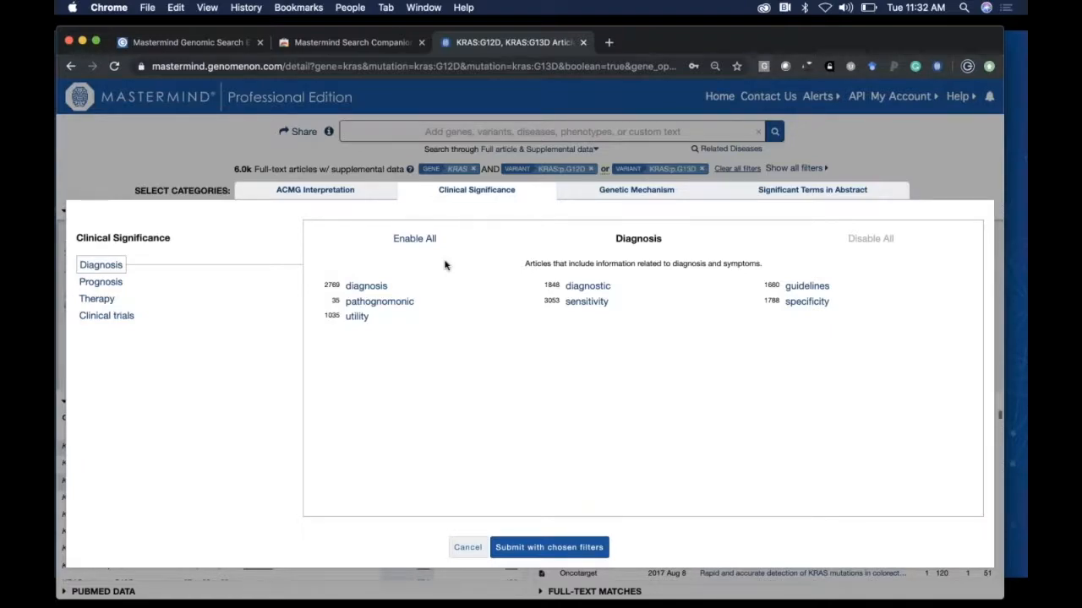
click(636, 190)
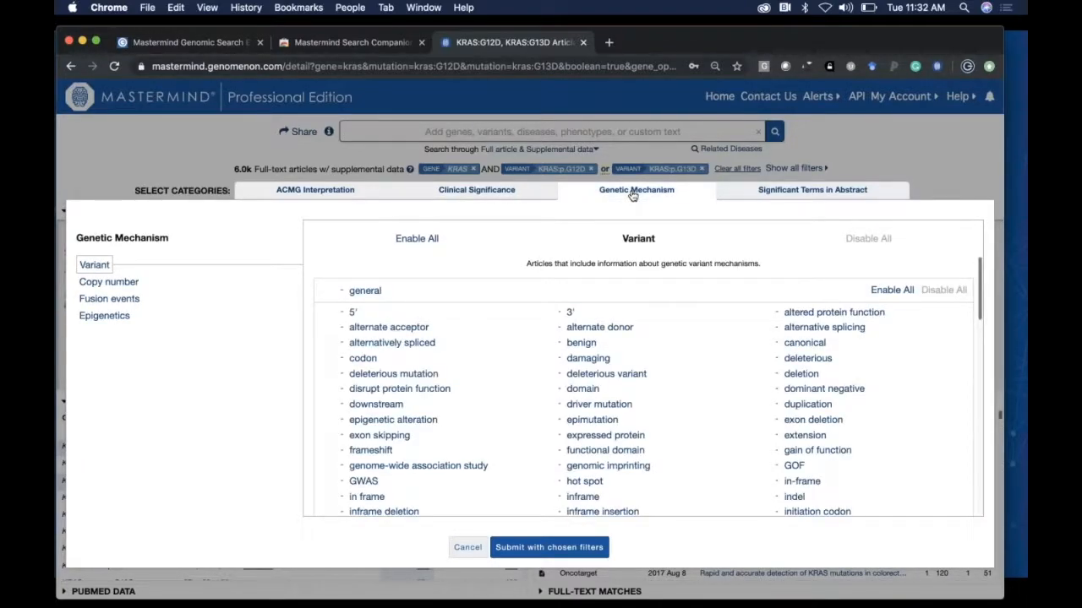